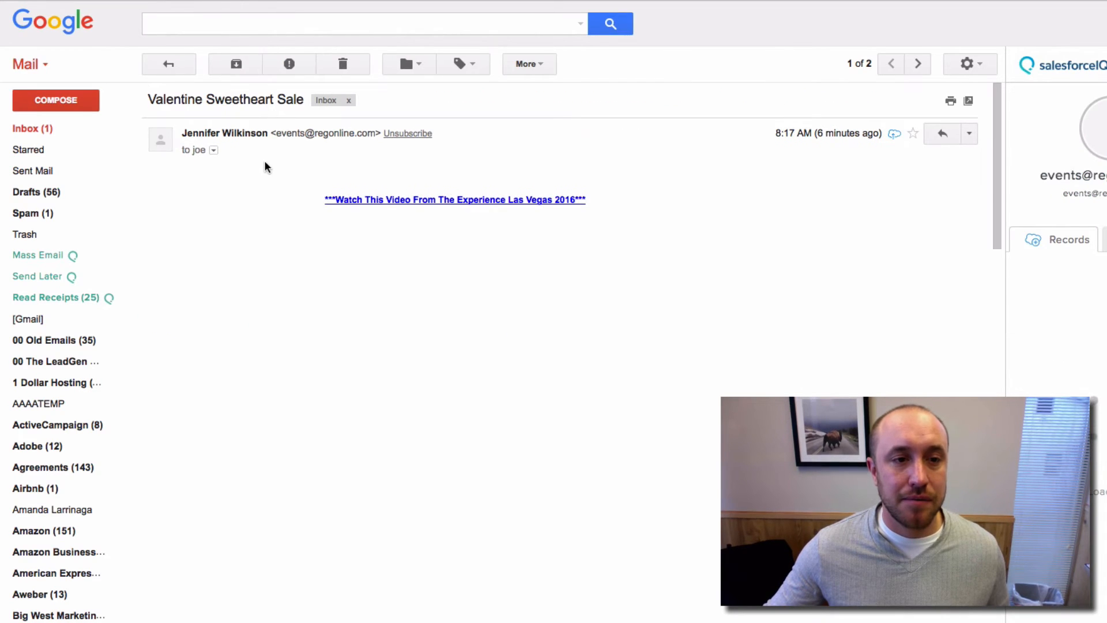
View the 'Me' email from the iPhone and its attached selfie photo in Gmail.
click(168, 63)
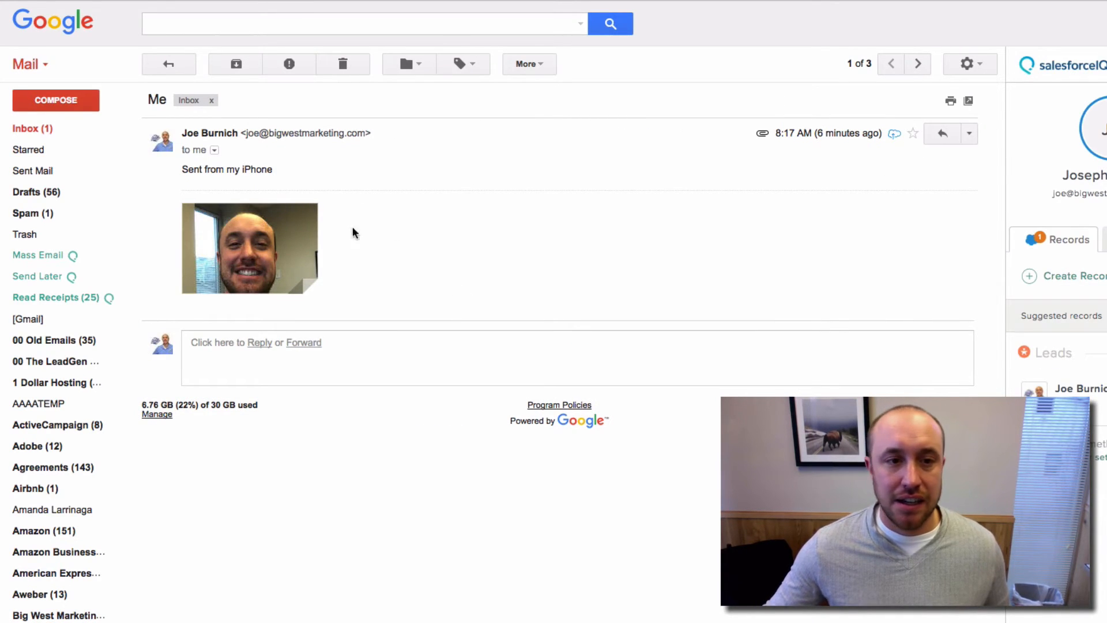
click(249, 248)
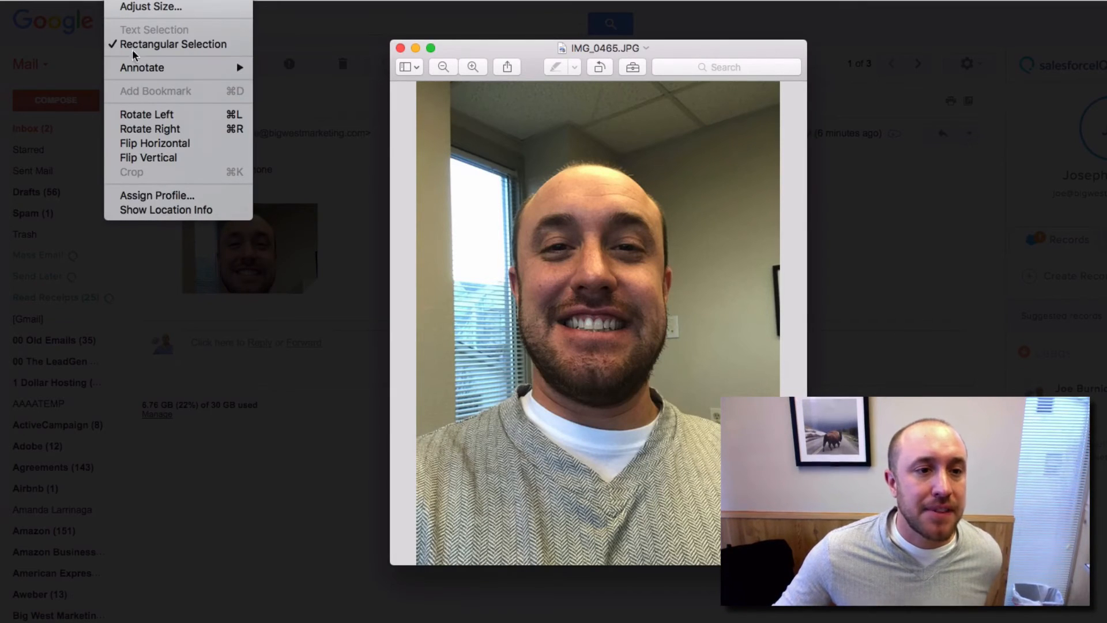
mouse_move(166, 210)
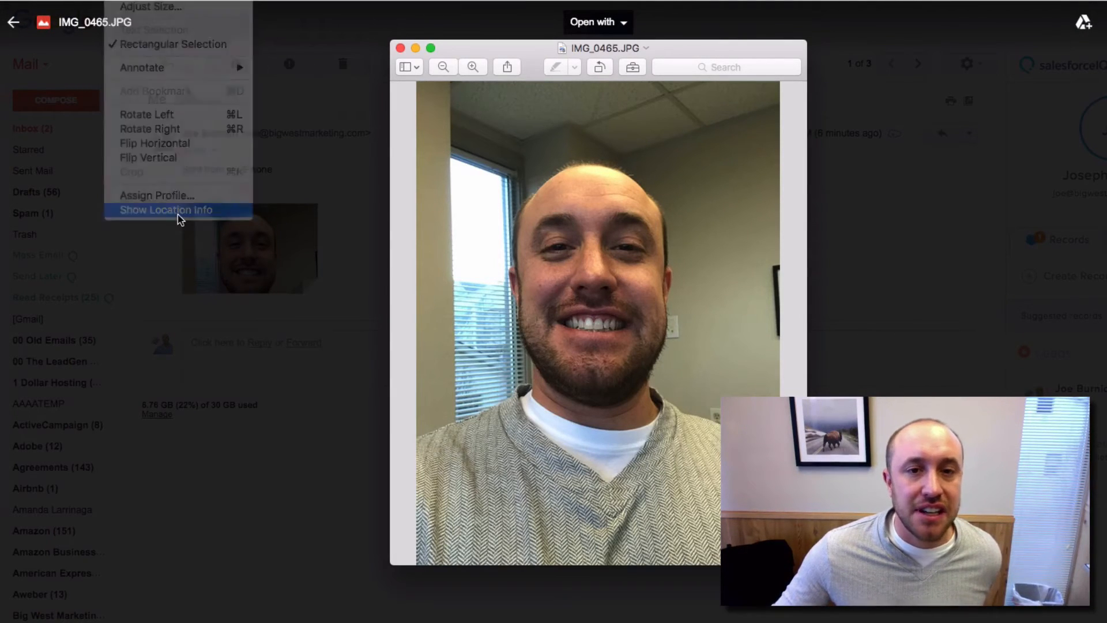
Show Location Info for IMG_0465.JPG: GPS coordinates, altitude, timestamp and a Missoula map pin.
click(164, 210)
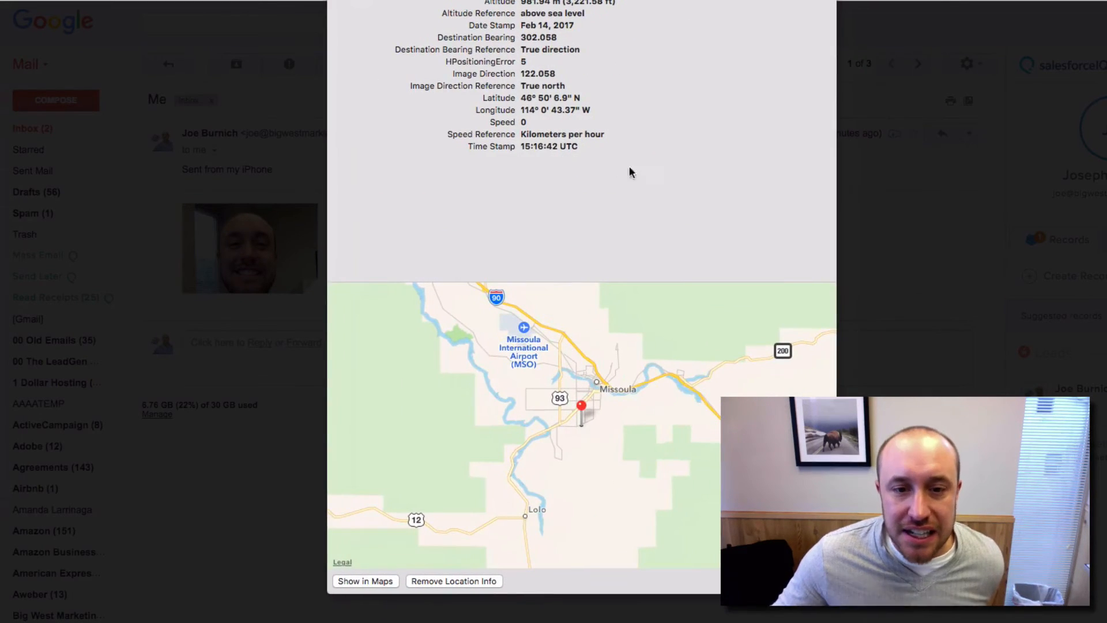
mouse_move(560, 381)
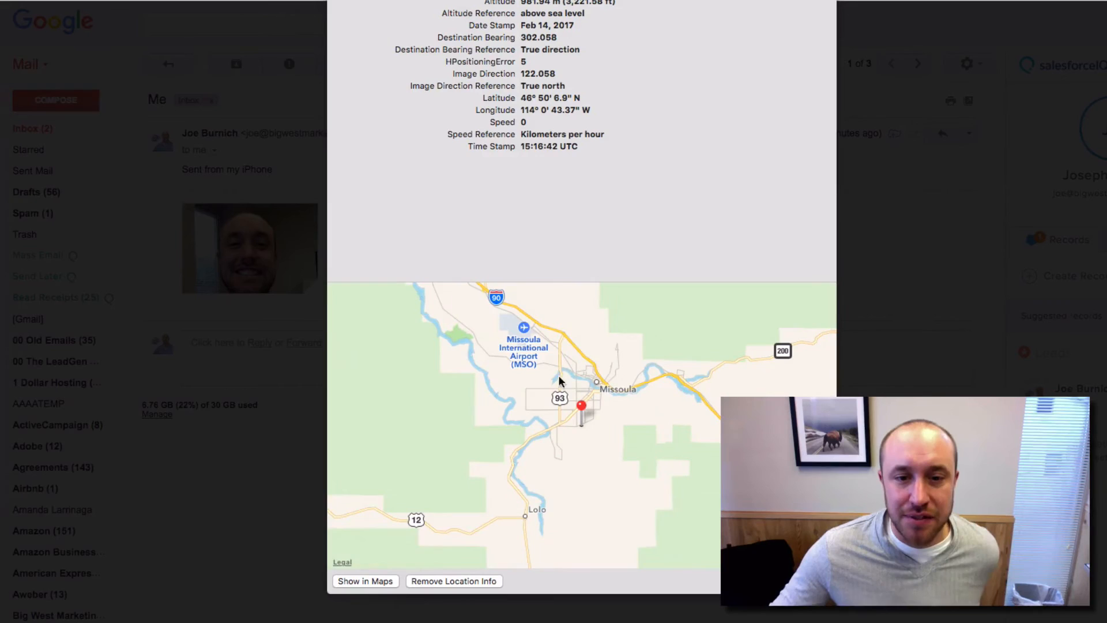
mouse_move(589, 406)
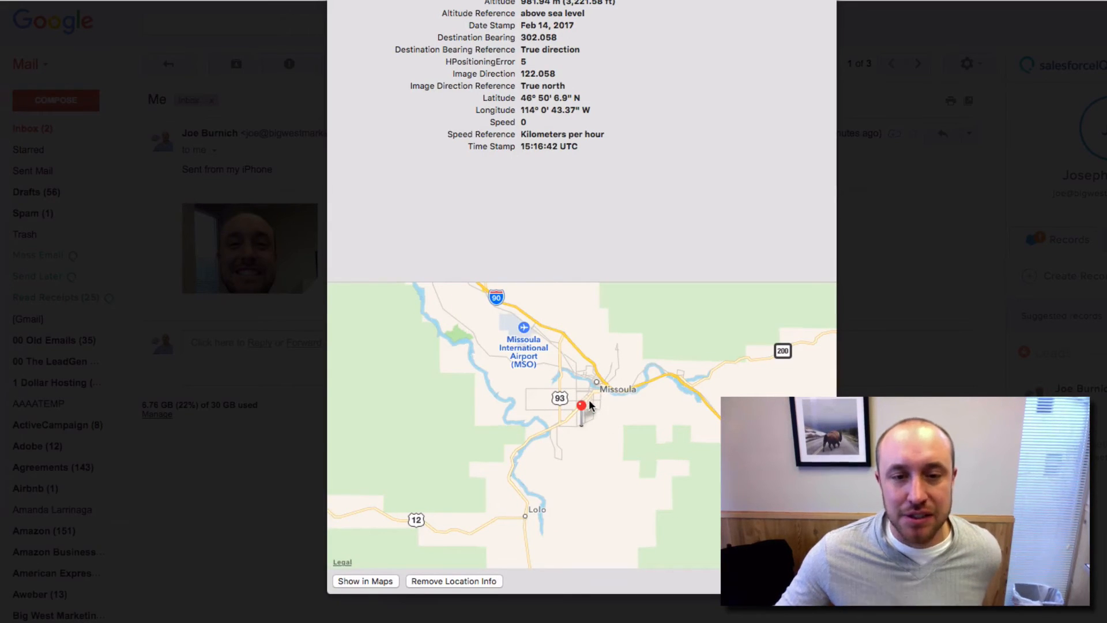
mouse_move(627, 333)
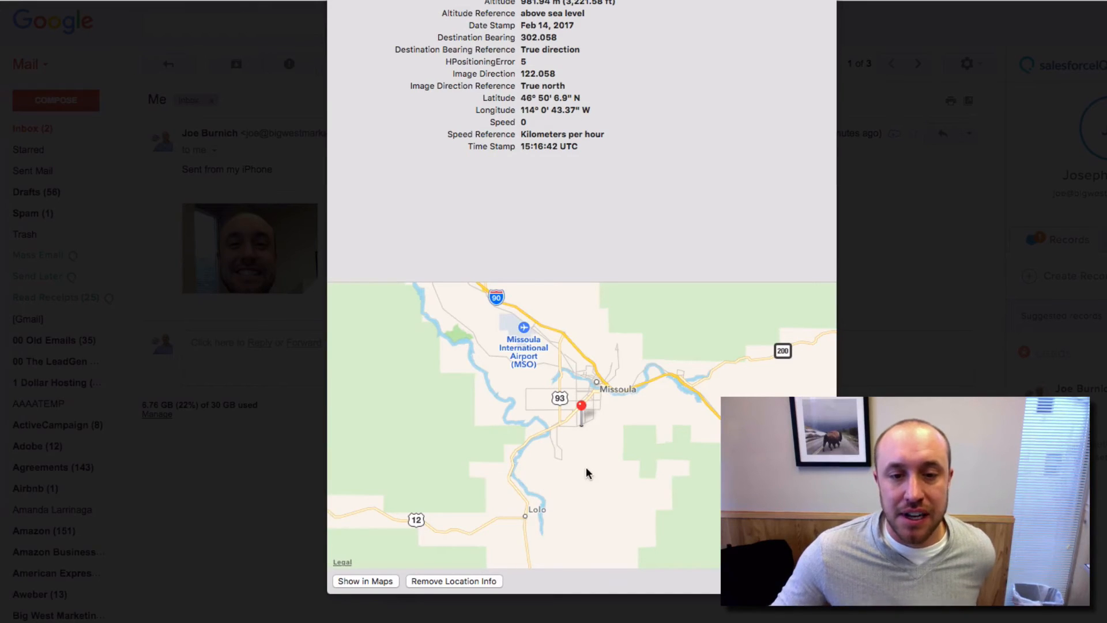
mouse_move(621, 456)
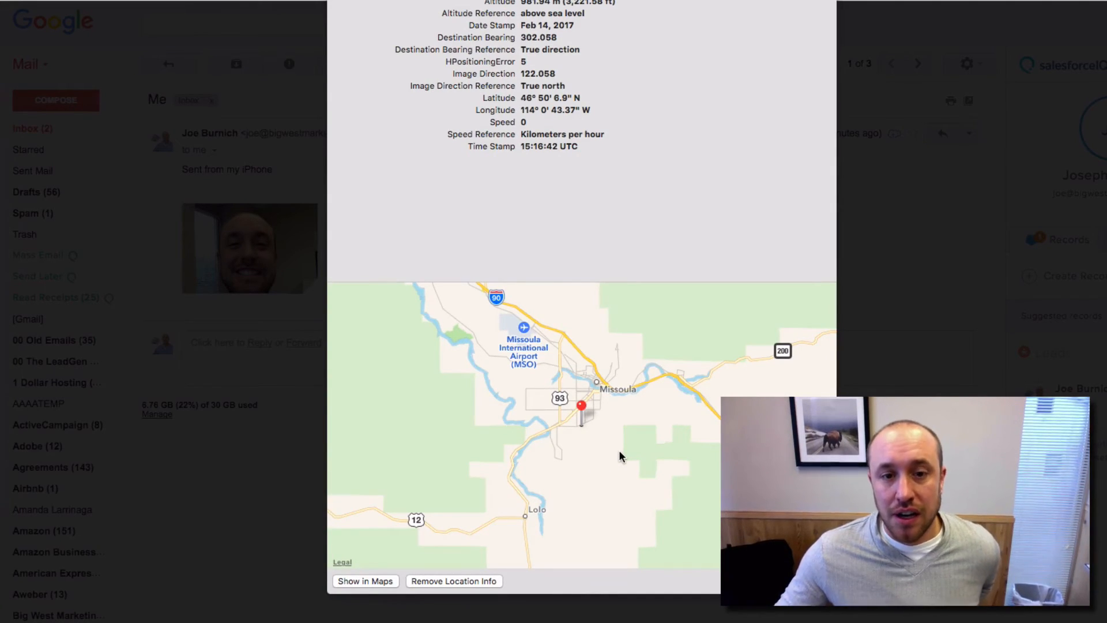
mouse_move(644, 440)
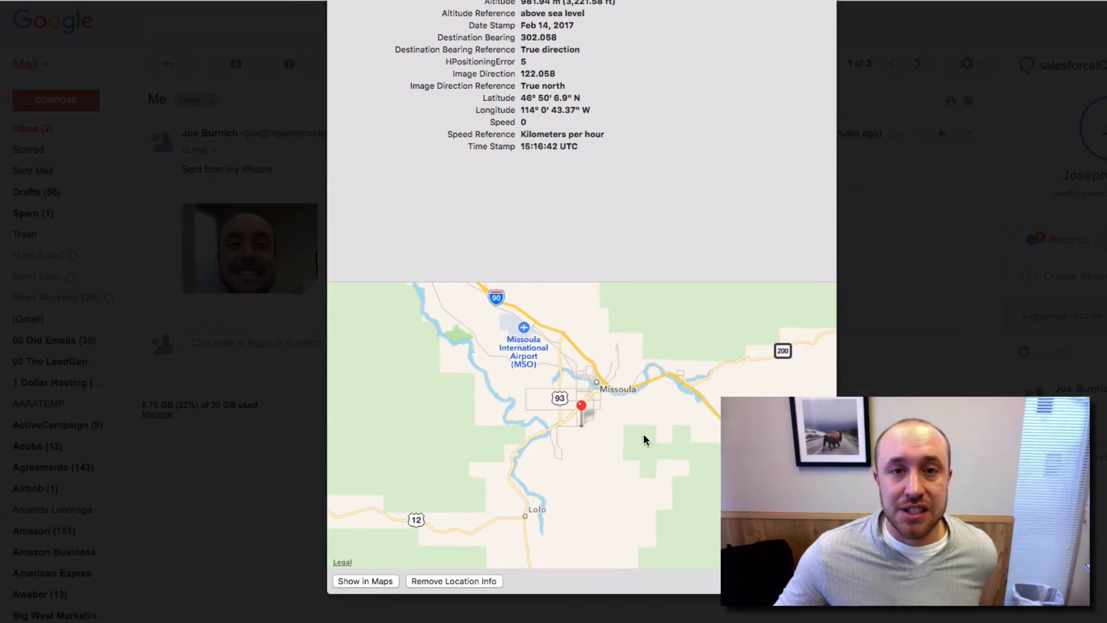
mouse_move(562, 471)
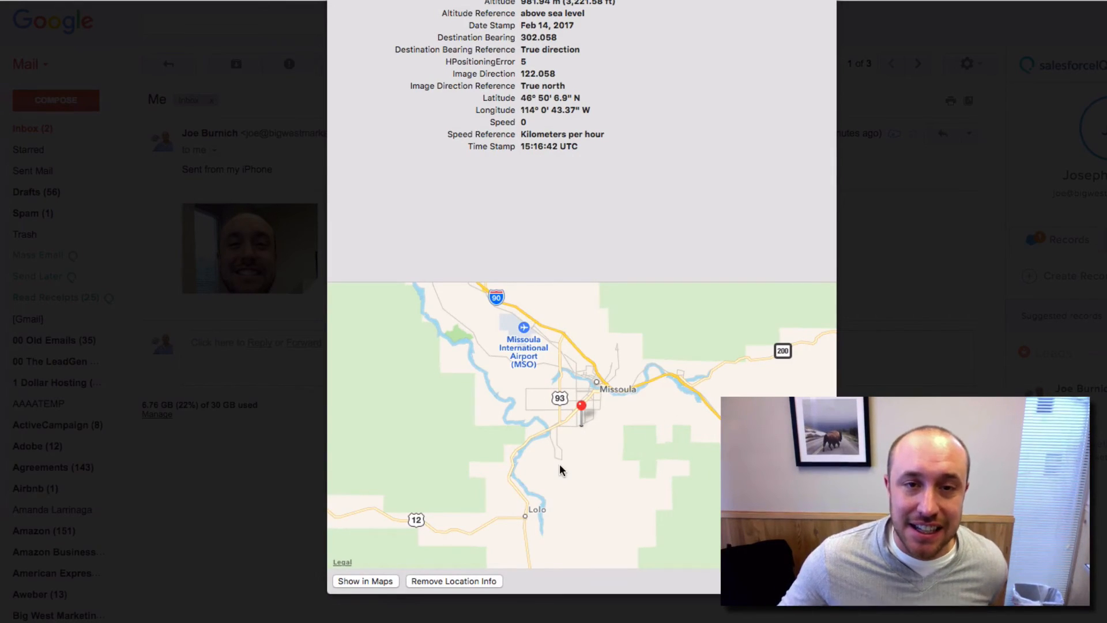
mouse_move(590, 462)
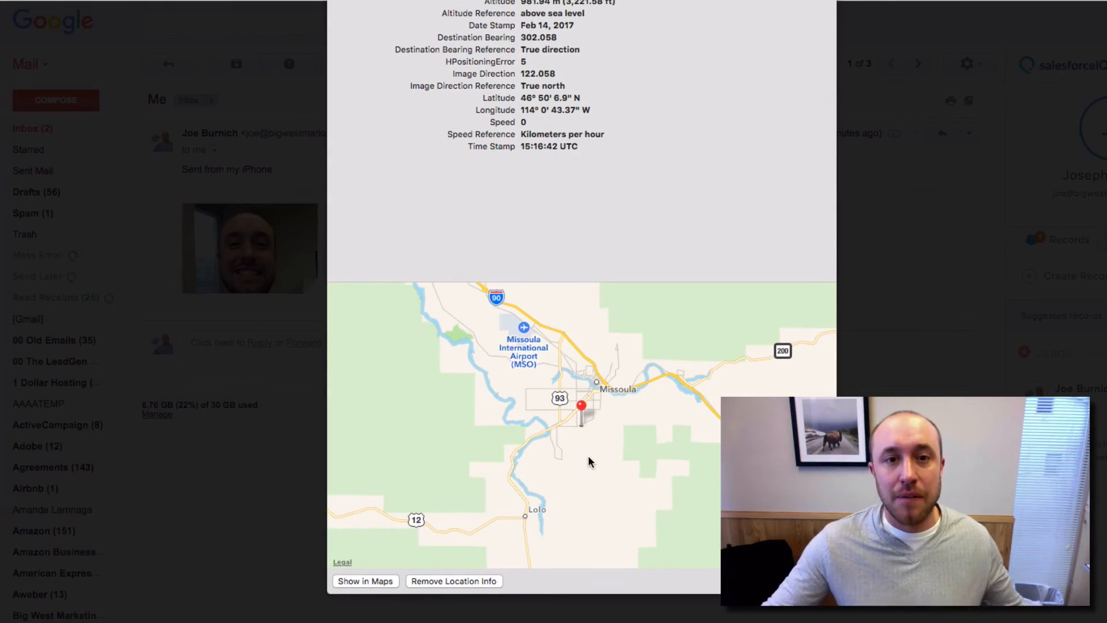
mouse_move(673, 397)
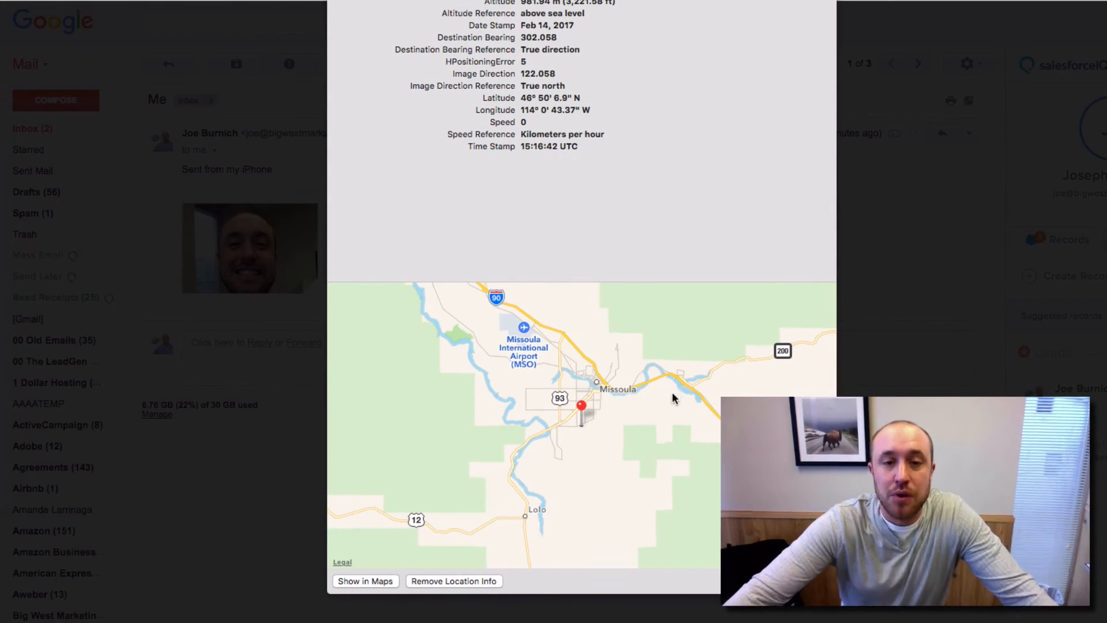
mouse_move(621, 473)
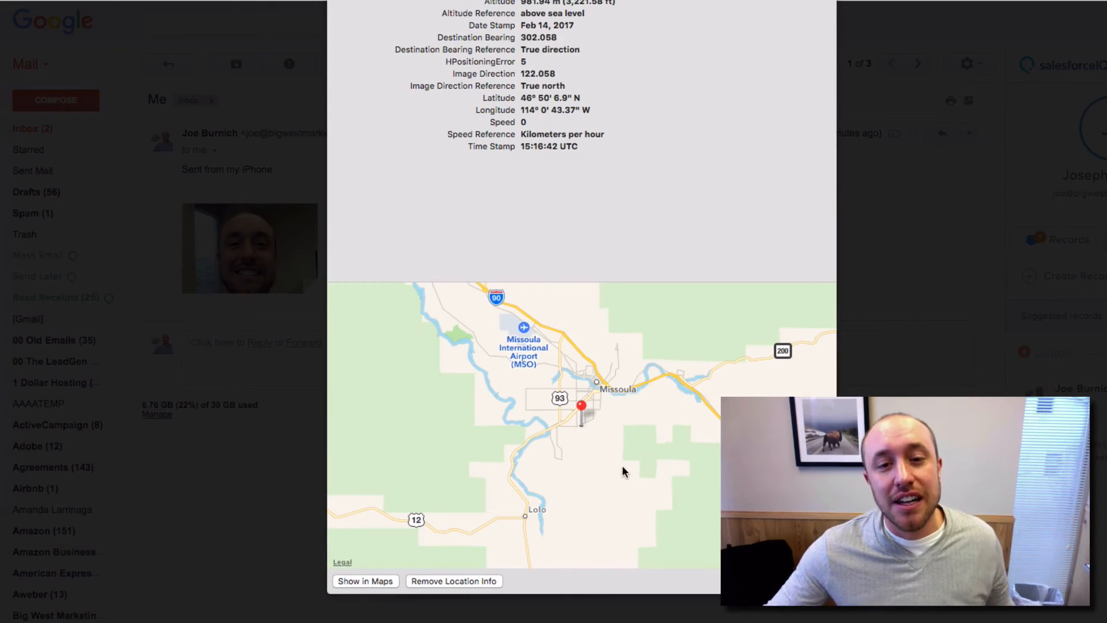
mouse_move(662, 454)
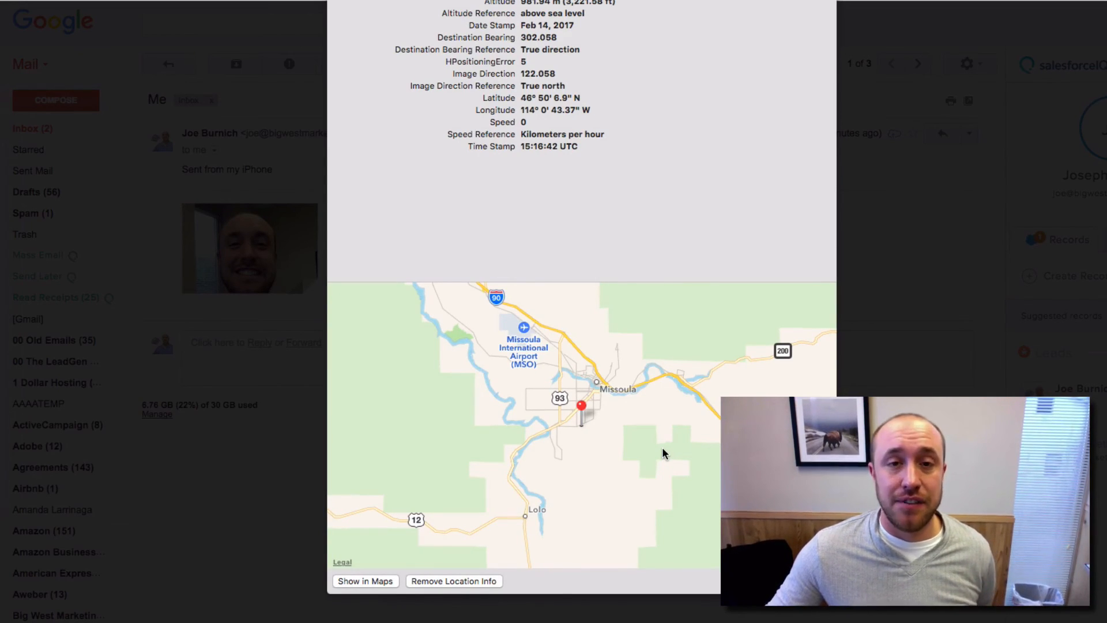
mouse_move(638, 473)
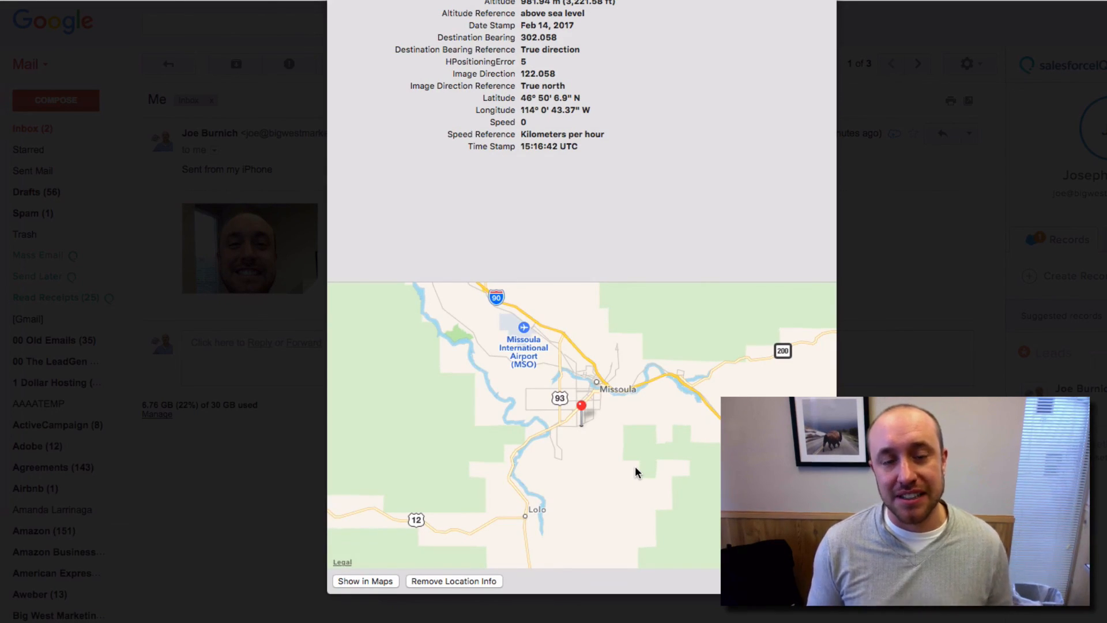
mouse_move(591, 531)
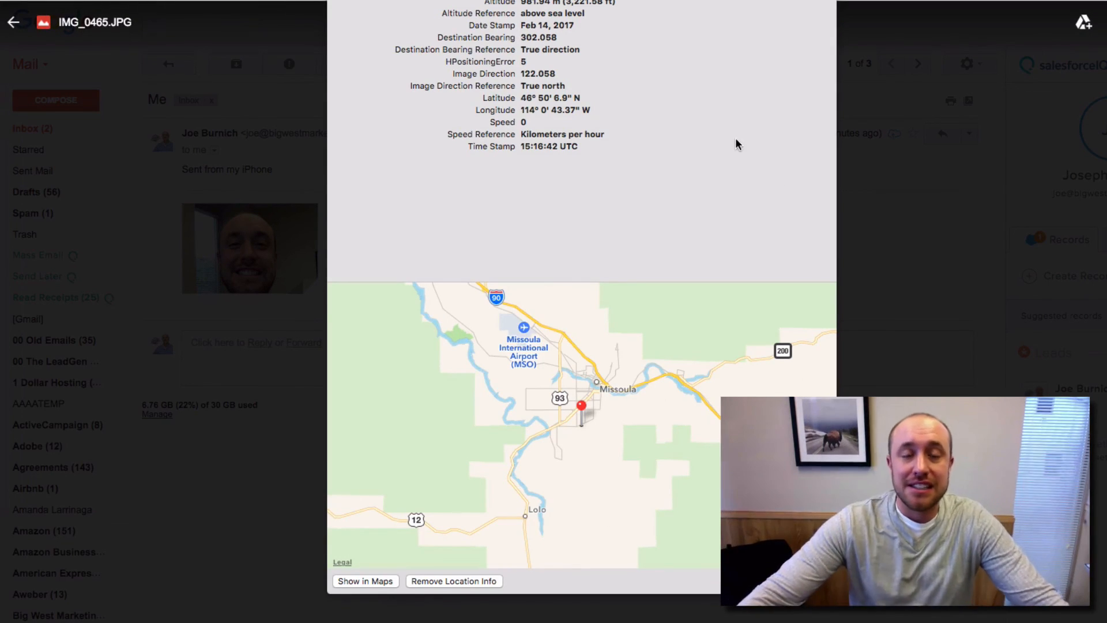
mouse_move(807, 300)
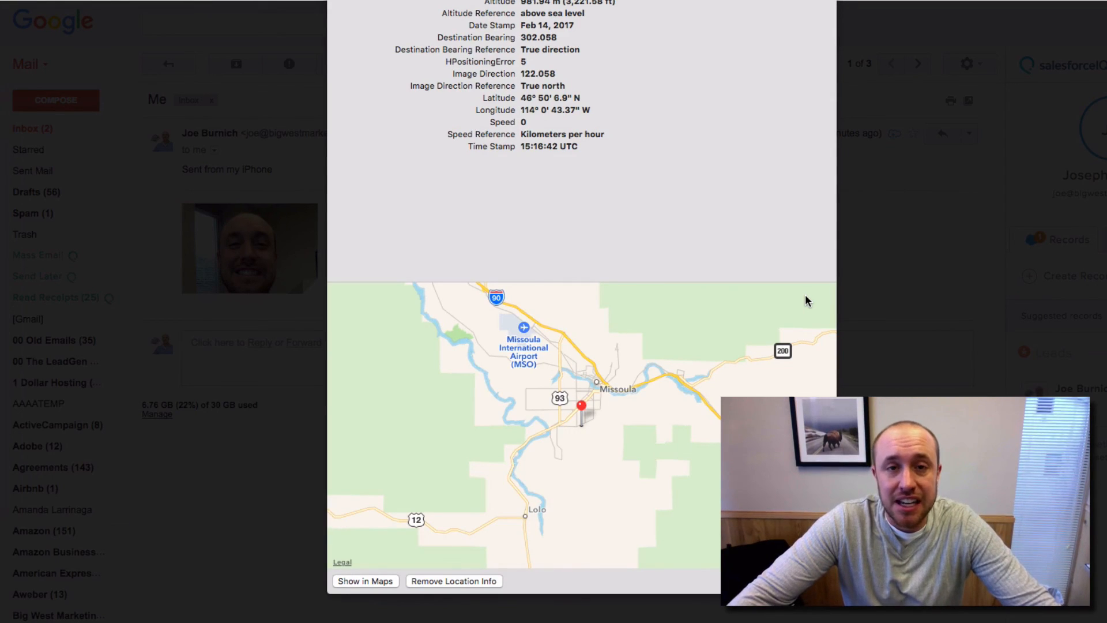
mouse_move(801, 267)
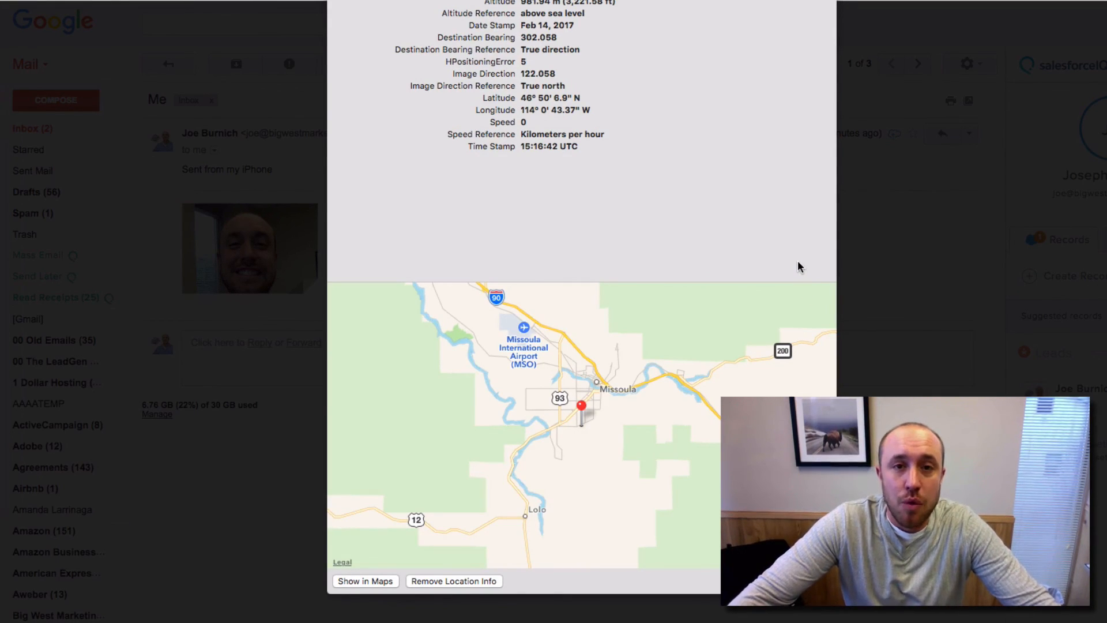